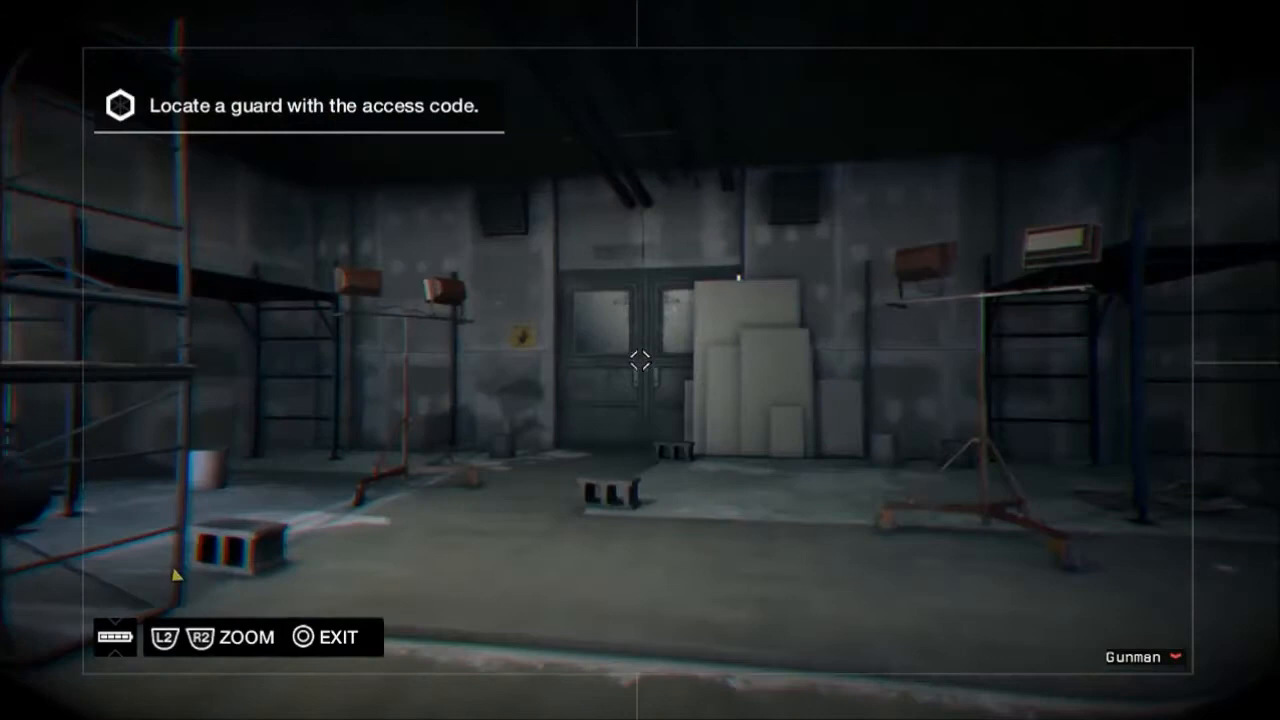
pyautogui.click(305, 638)
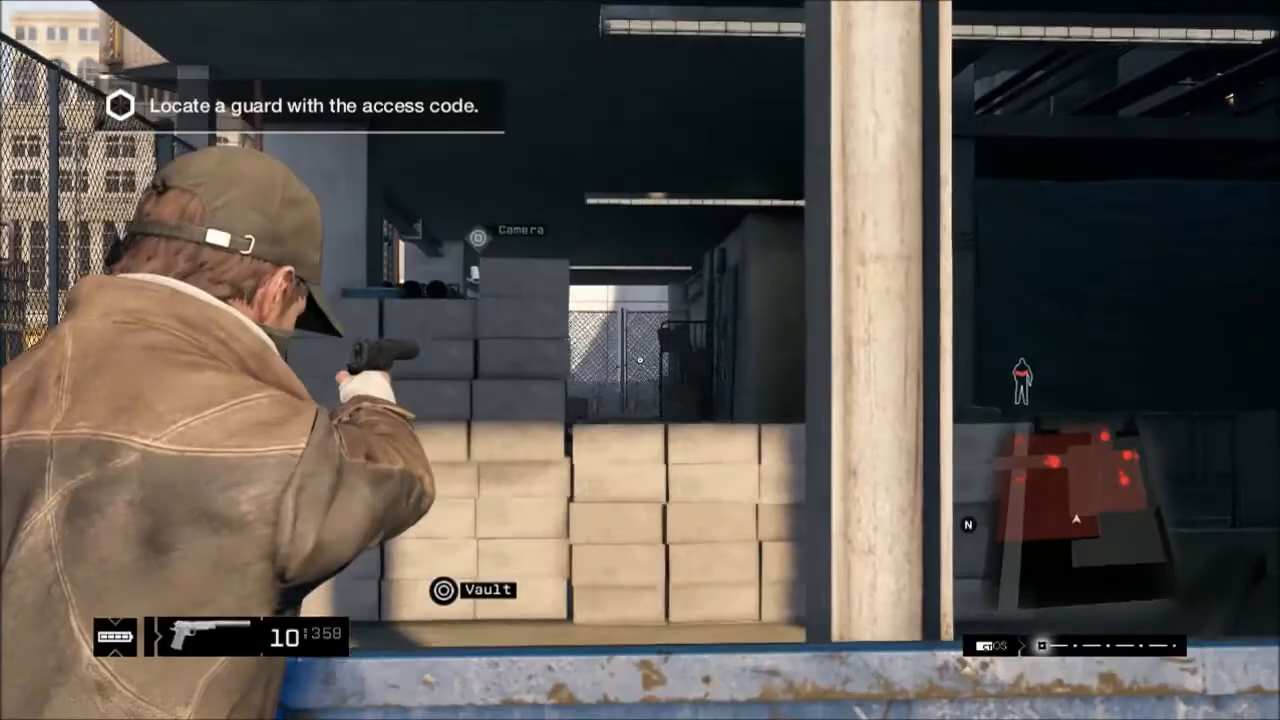
pyautogui.click(475, 233)
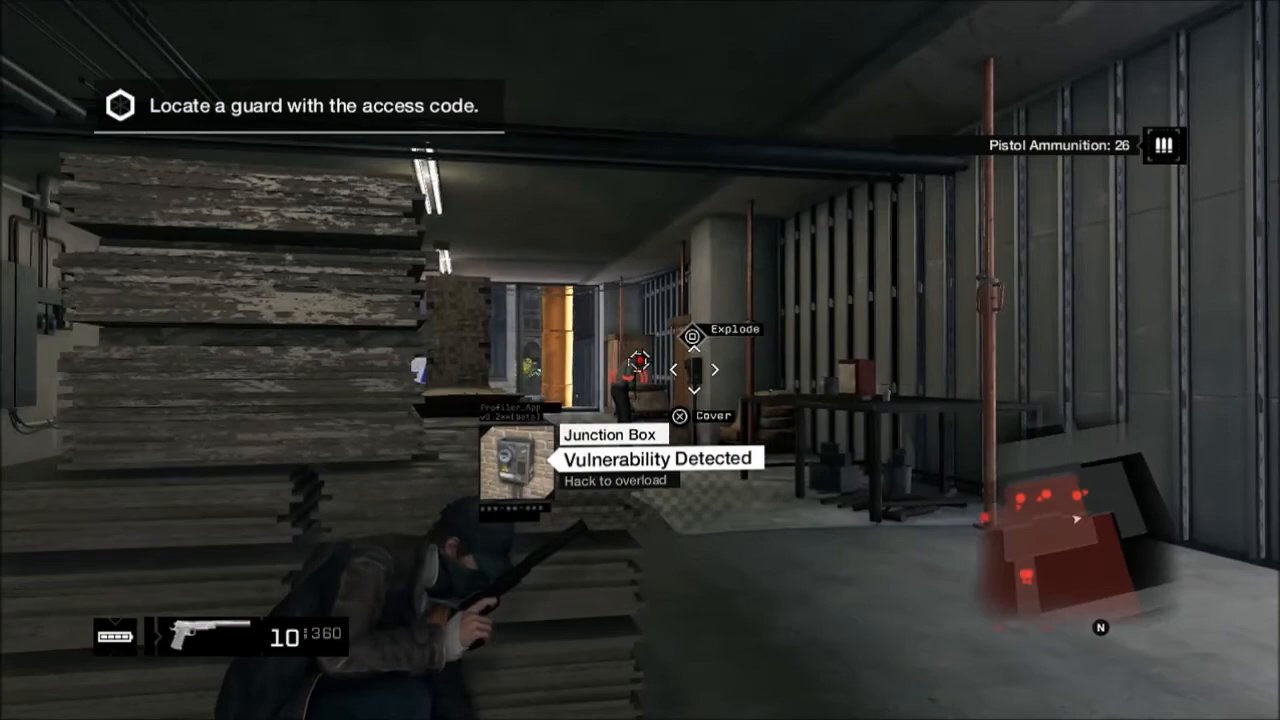
pyautogui.click(640, 365)
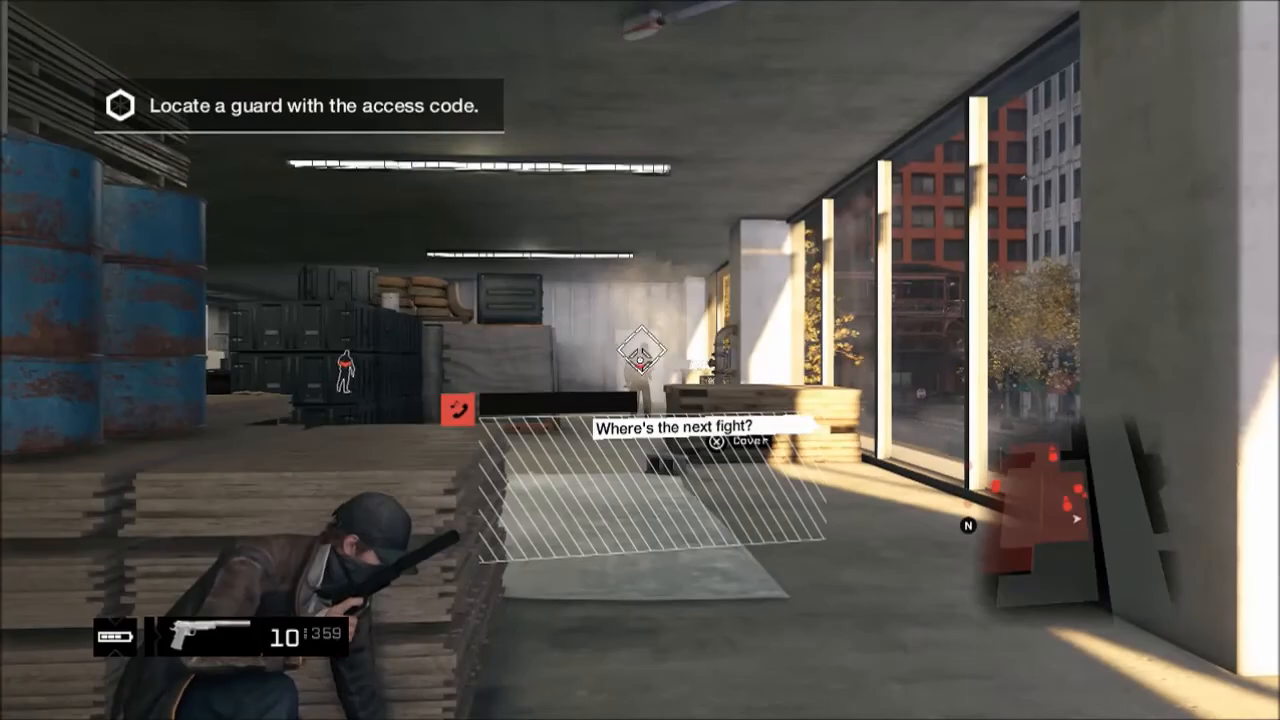
pyautogui.click(638, 360)
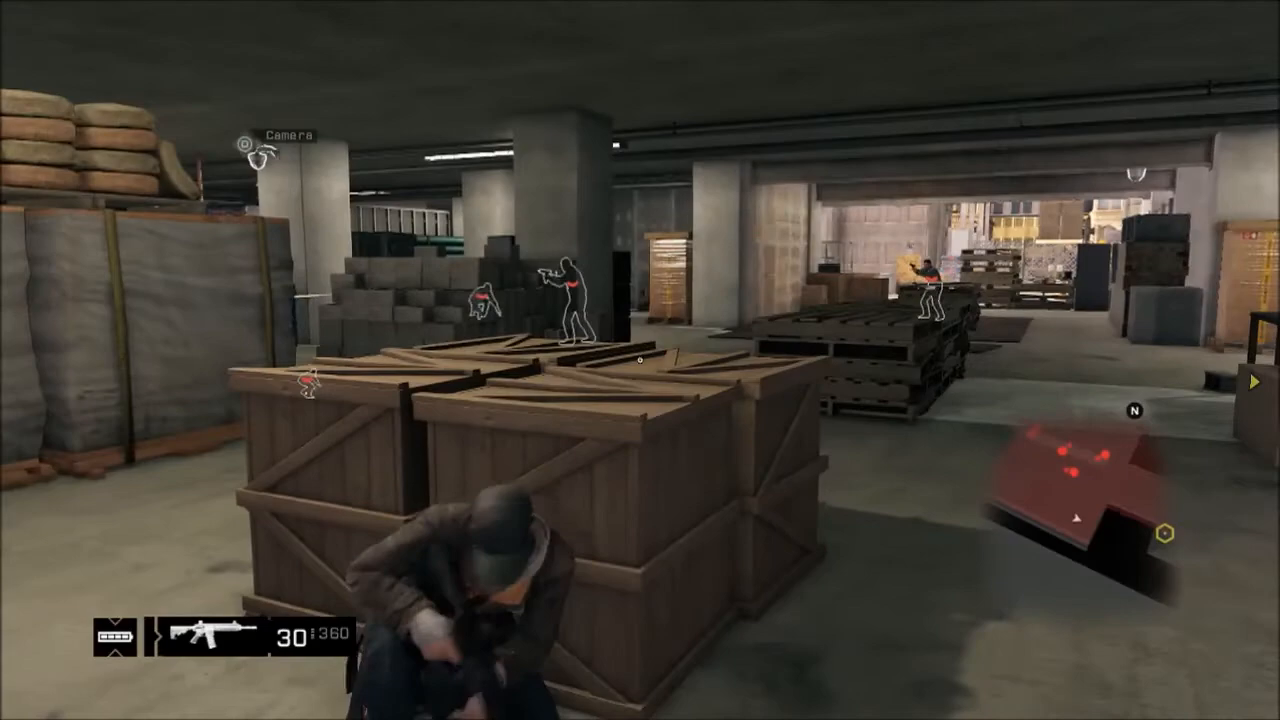
pyautogui.click(640, 360)
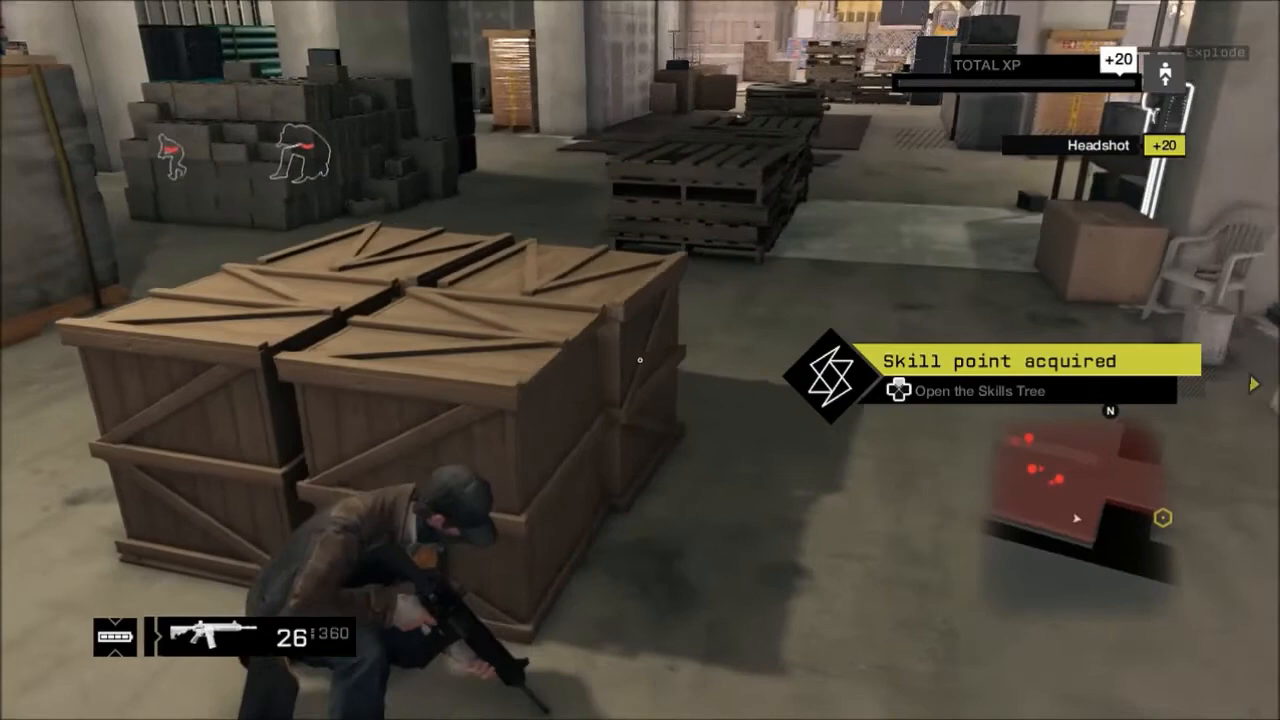